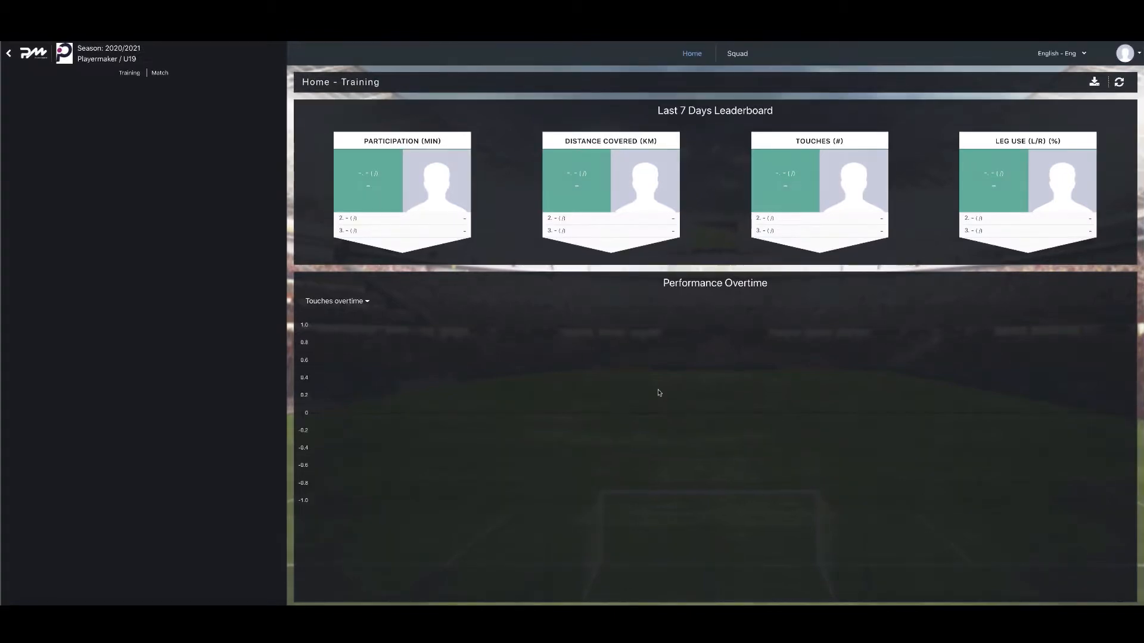
# Reach the Edit Players table from the Squad view of the U19 squad
pyautogui.click(736, 53)
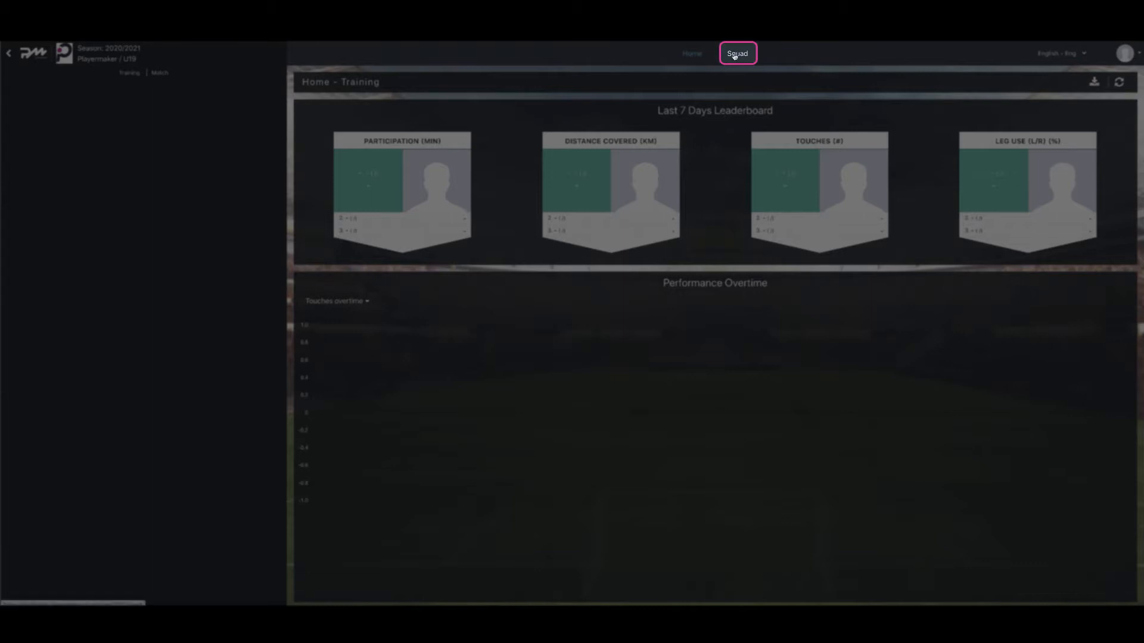
pyautogui.click(737, 53)
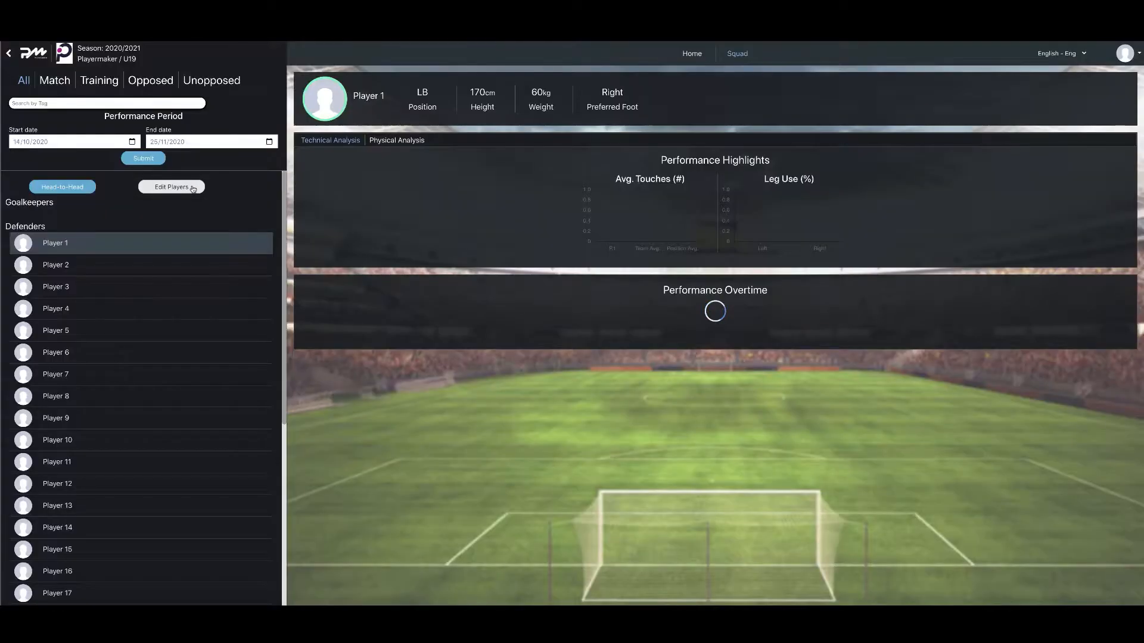
pyautogui.click(172, 187)
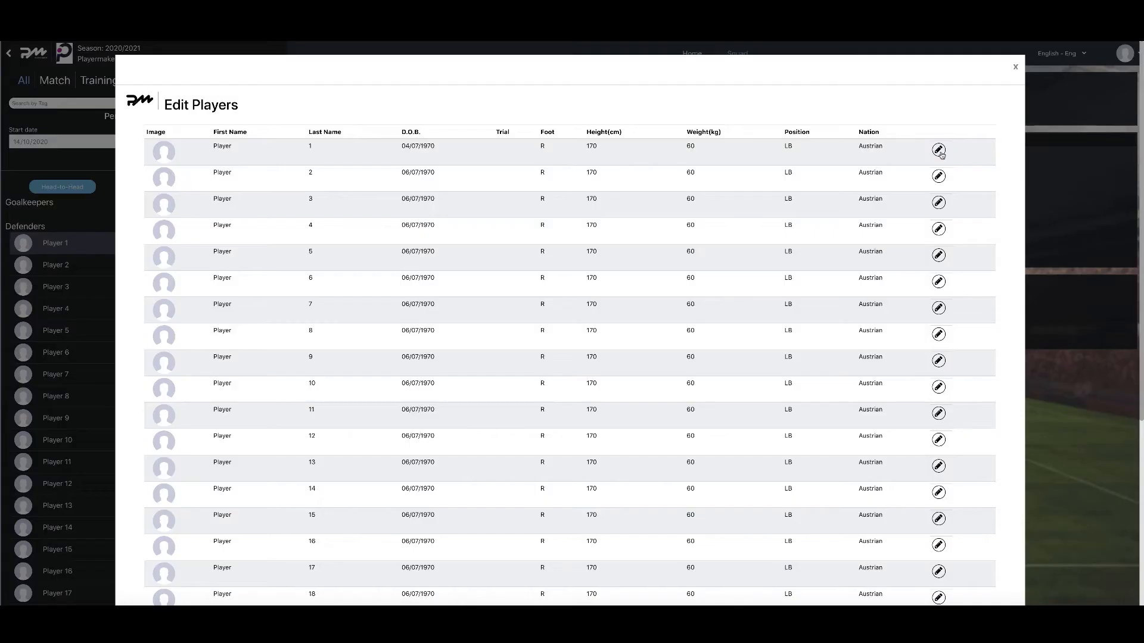
pyautogui.click(937, 151)
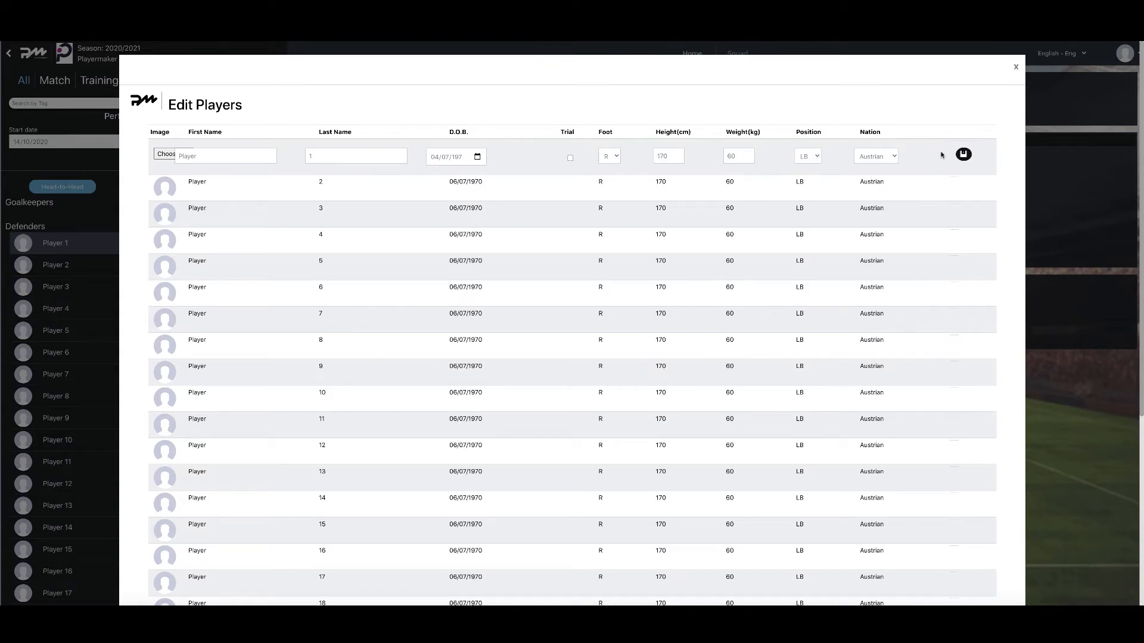
pyautogui.click(222, 155)
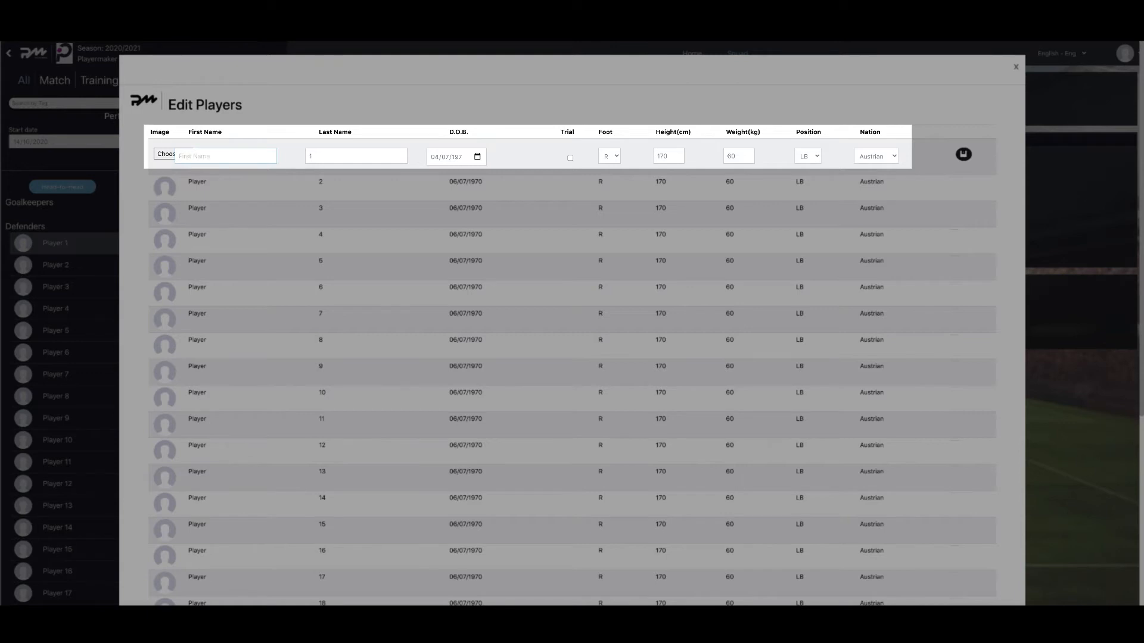
pyautogui.write('Ousby')
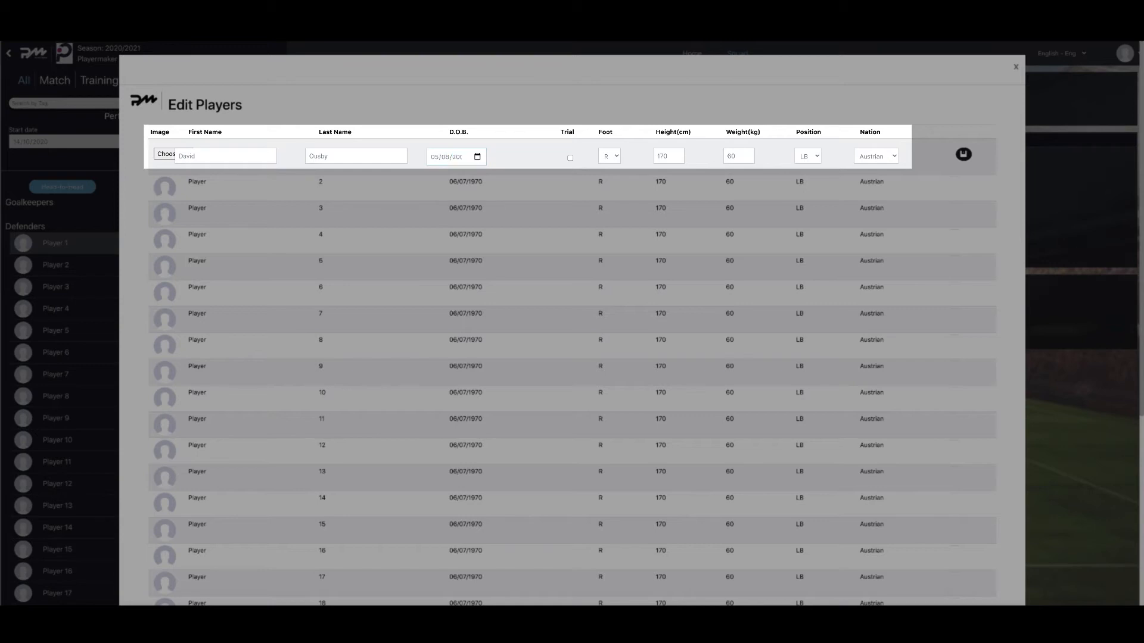
pyautogui.click(609, 155)
pyautogui.write('177')
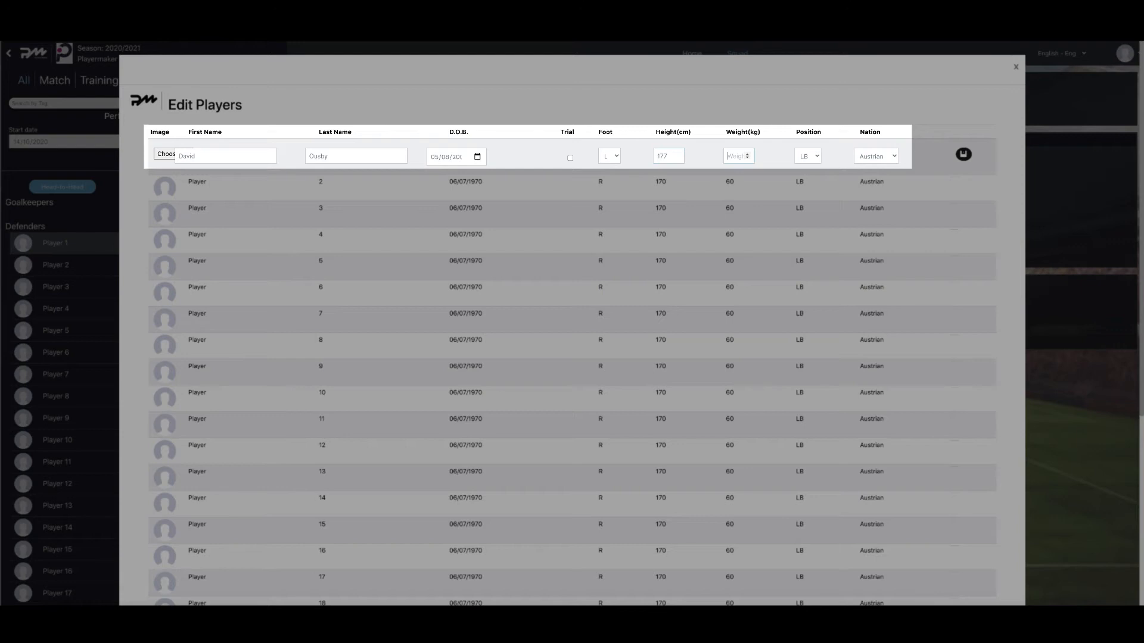
pyautogui.click(808, 155)
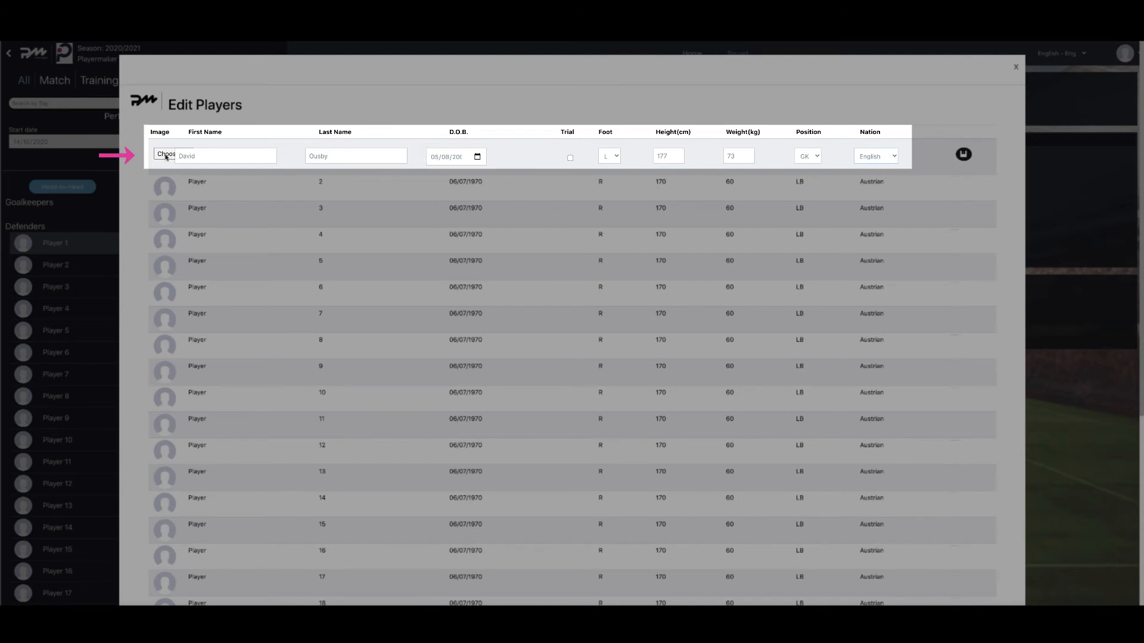
pyautogui.click(166, 156)
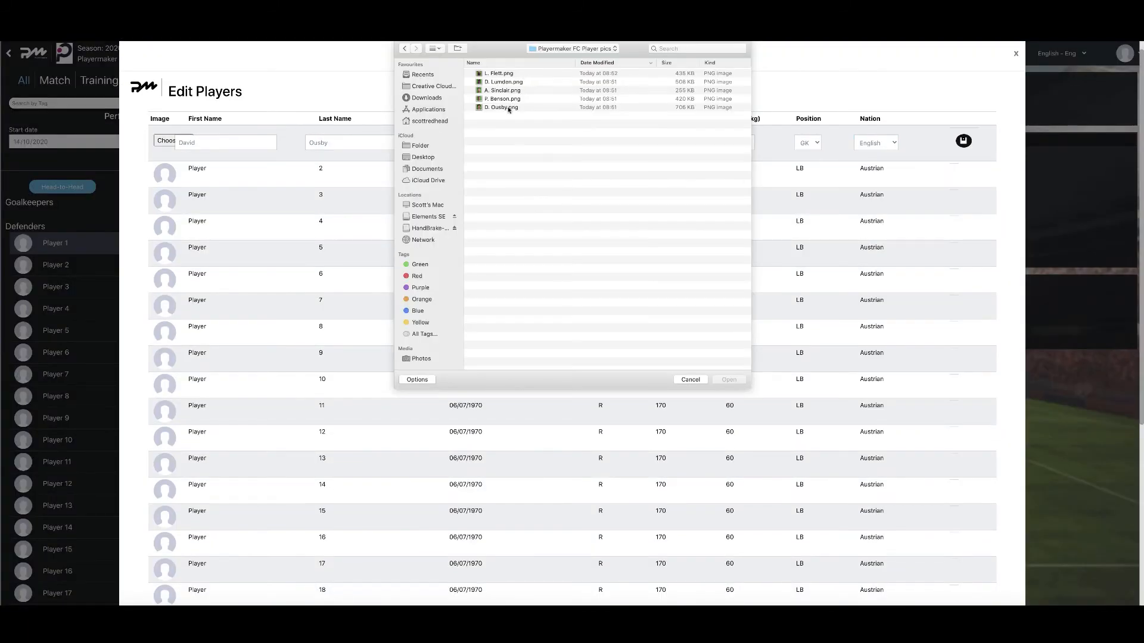
pyautogui.click(502, 107)
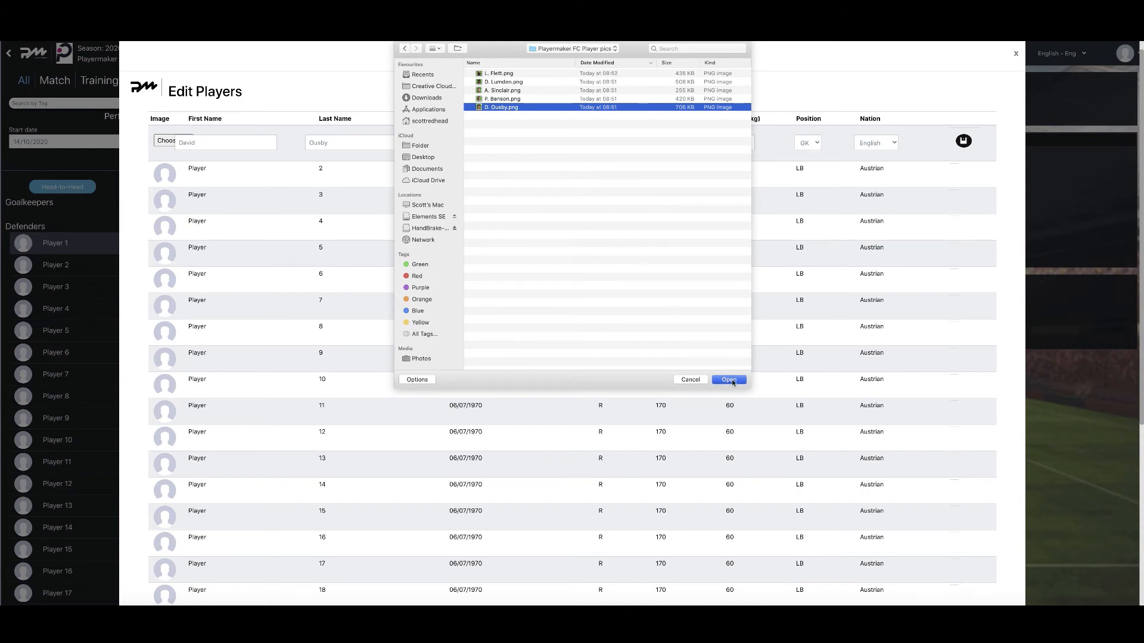
pyautogui.click(726, 379)
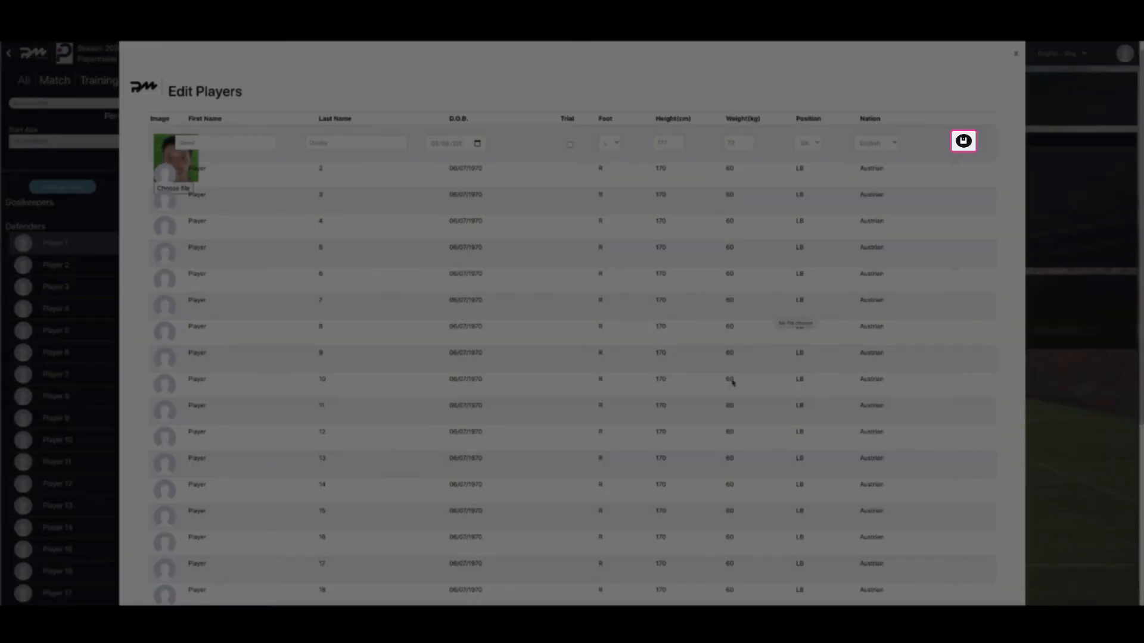